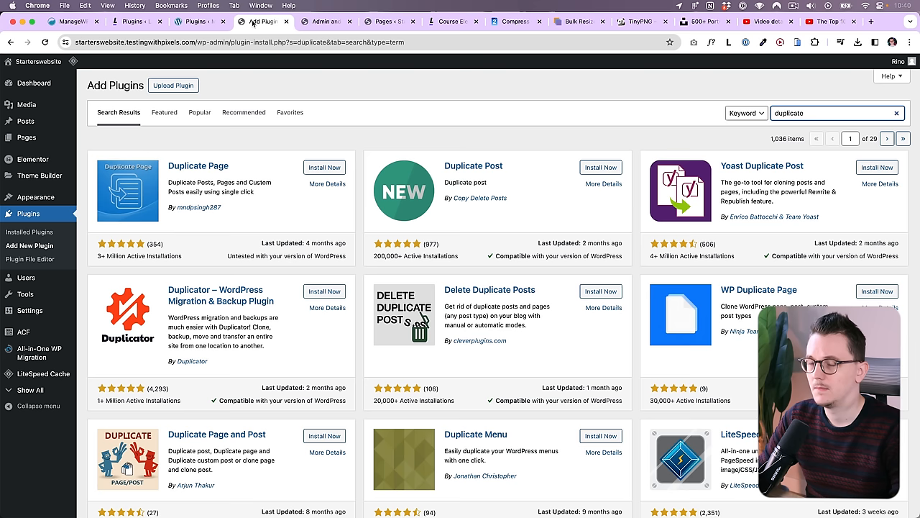
- Show the Logo placeholder SVG attachment details in the Media Library
click(332, 22)
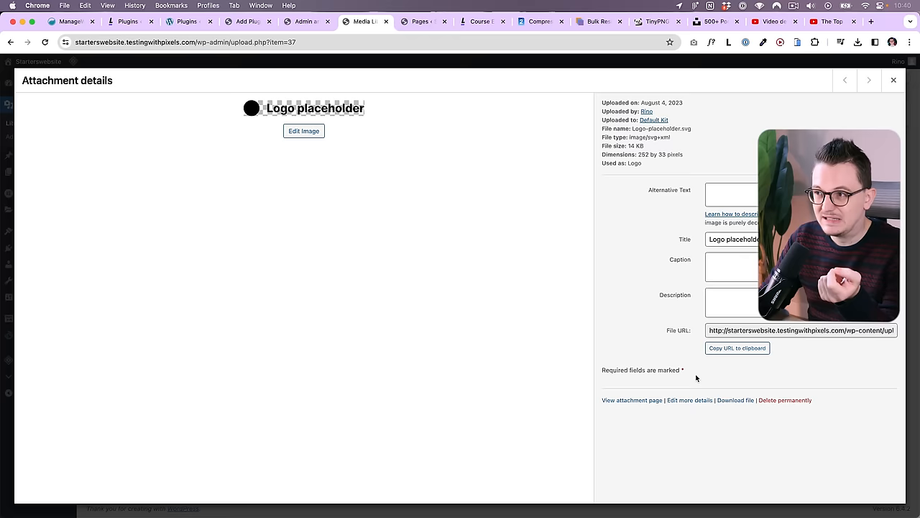
- Show ASE's Admin Interface settings under Tools > Enhancements
click(690, 400)
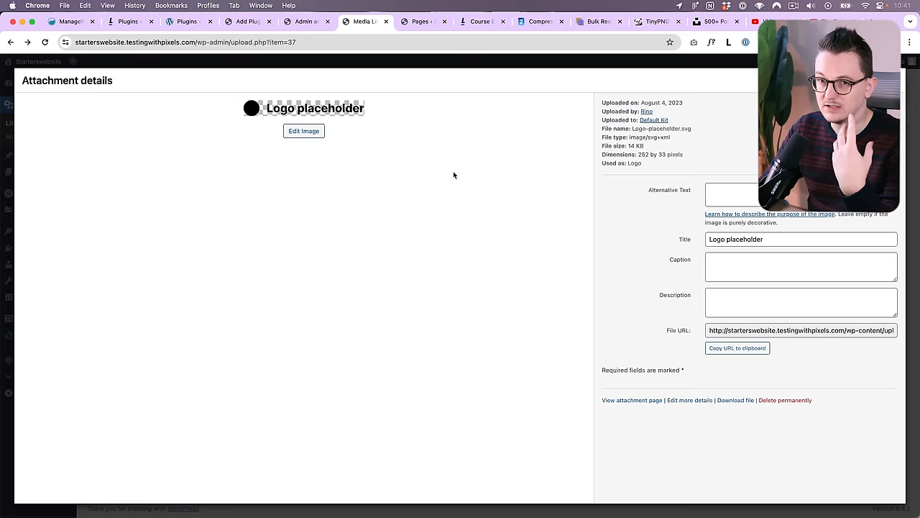
mouse_move(738, 371)
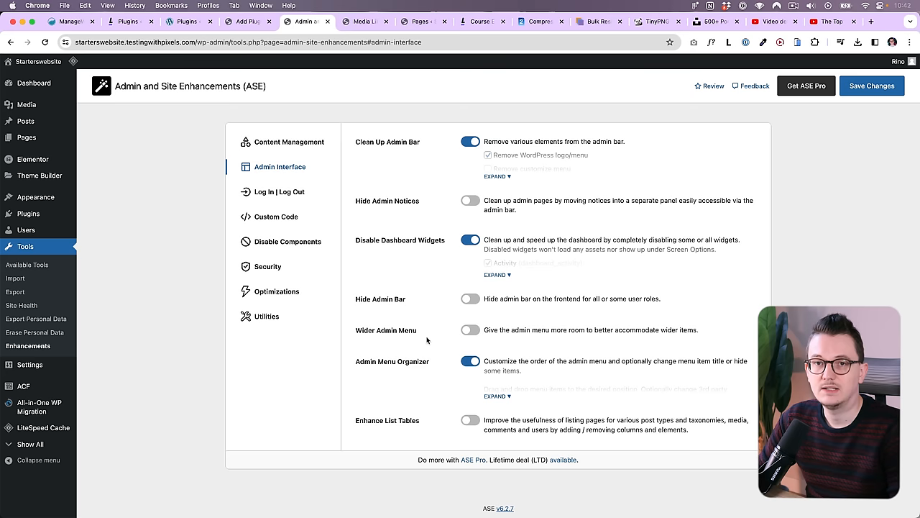
- Expand Clean Up Admin Bar and Disable Dashboard Widgets, then start a blank page in the block editor
click(496, 176)
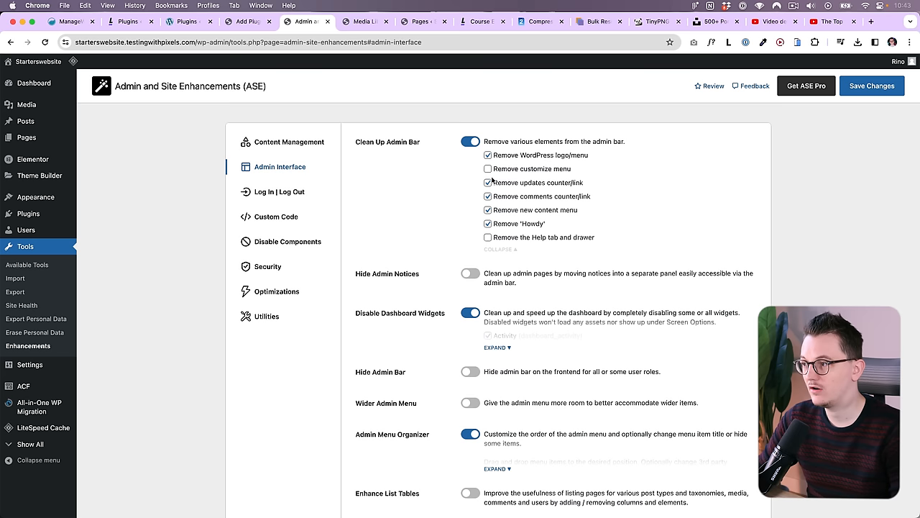
click(493, 347)
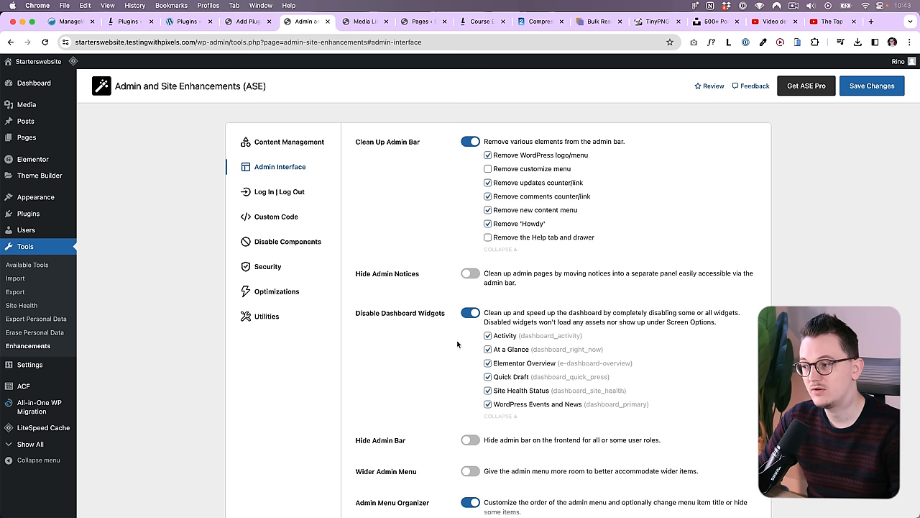
click(33, 82)
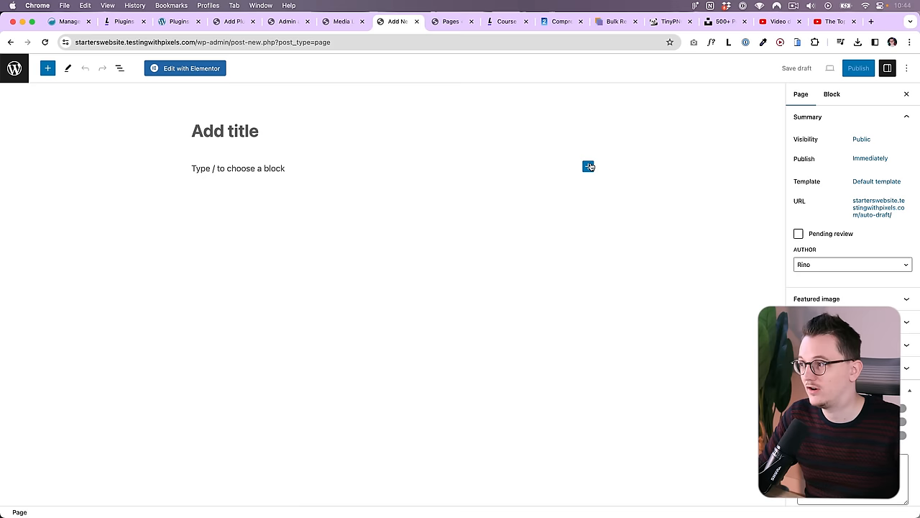
- Show the block inserter, then the Installed Plugins list with its eight plugins
click(588, 167)
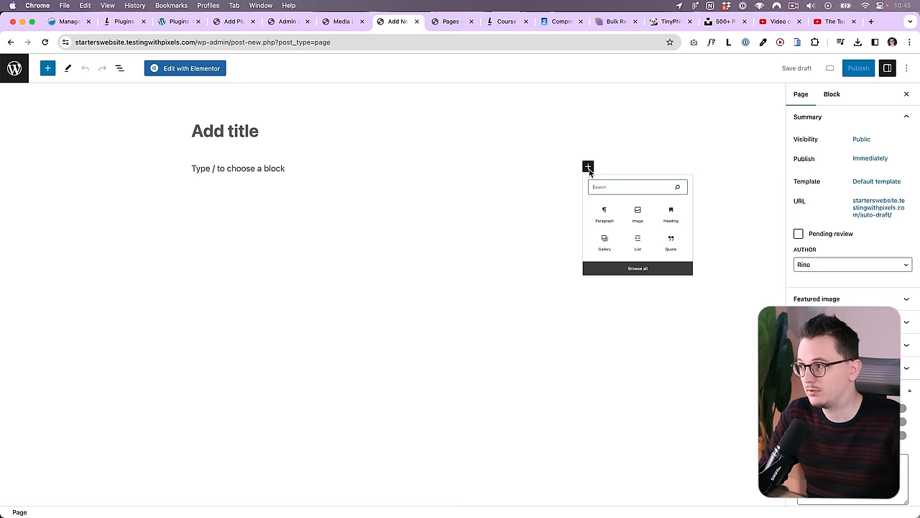
click(237, 168)
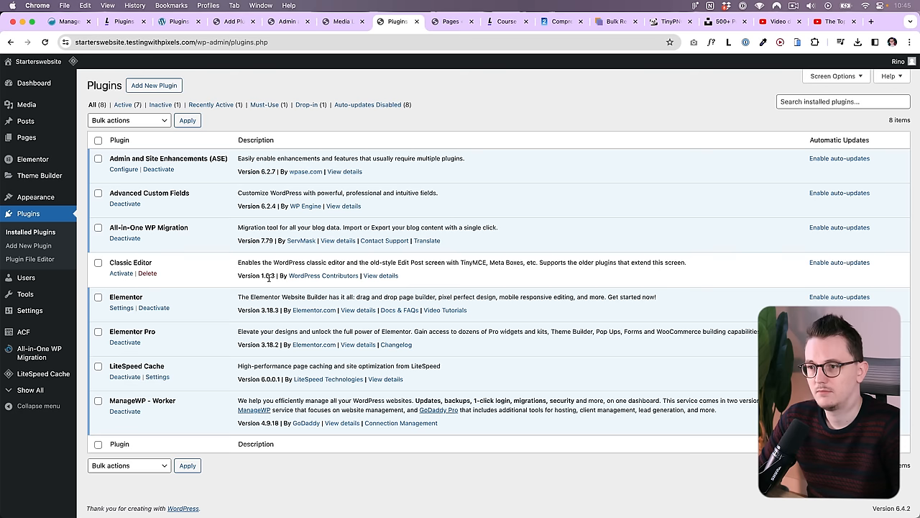
- Confirm Classic Editor shows Deactivate | Settings in Plugins, then move to the portfolio site's dashboard
click(124, 170)
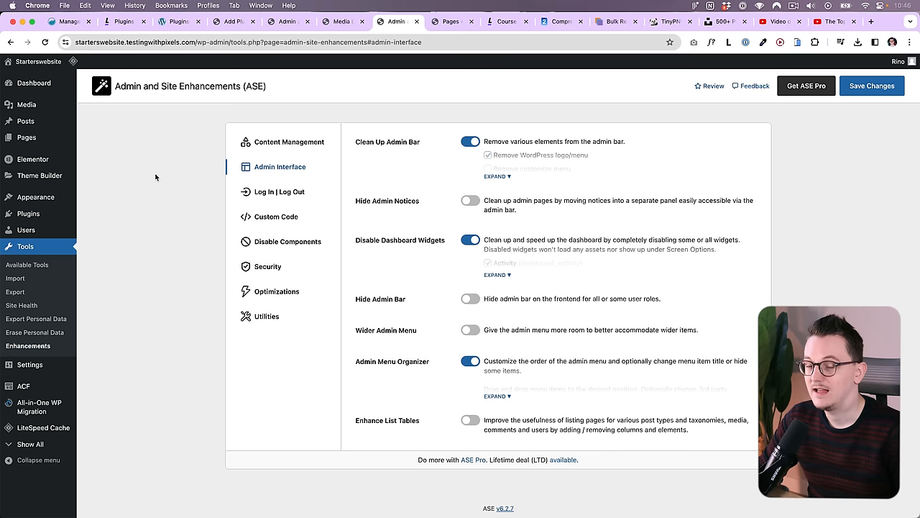
click(287, 242)
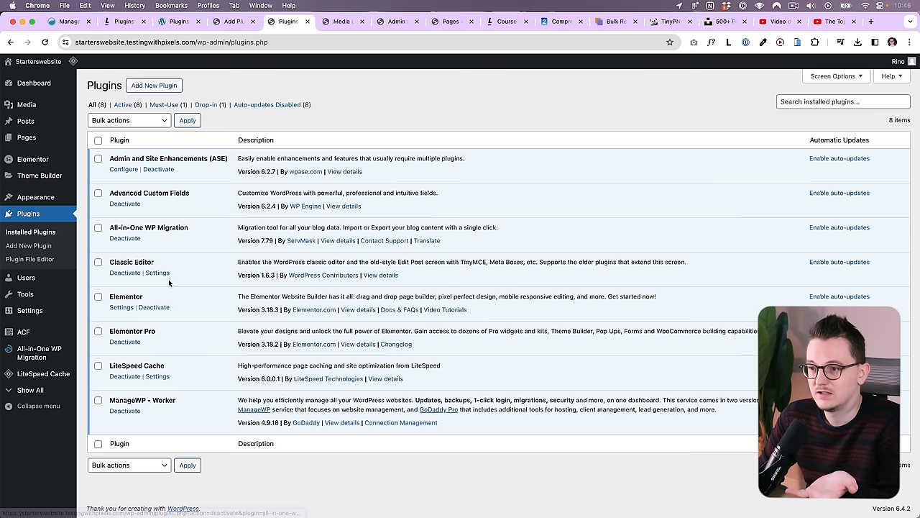
click(342, 23)
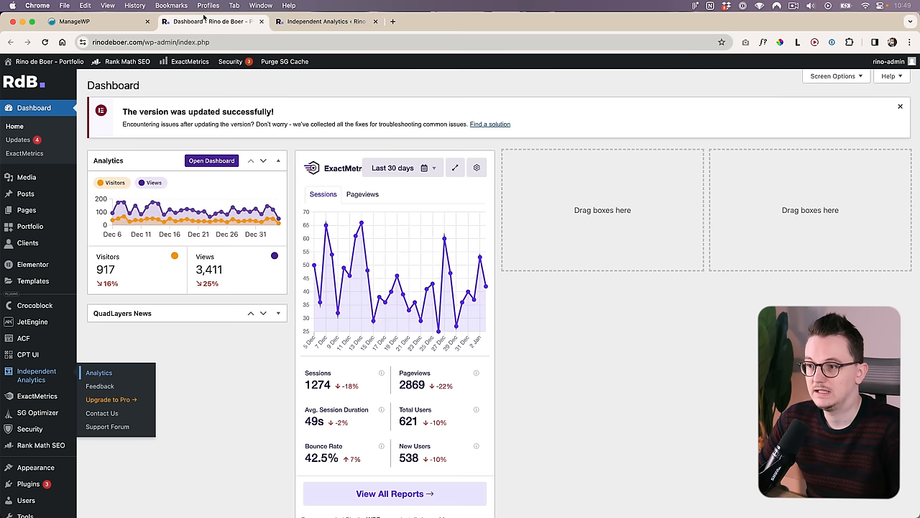
mouse_move(144, 273)
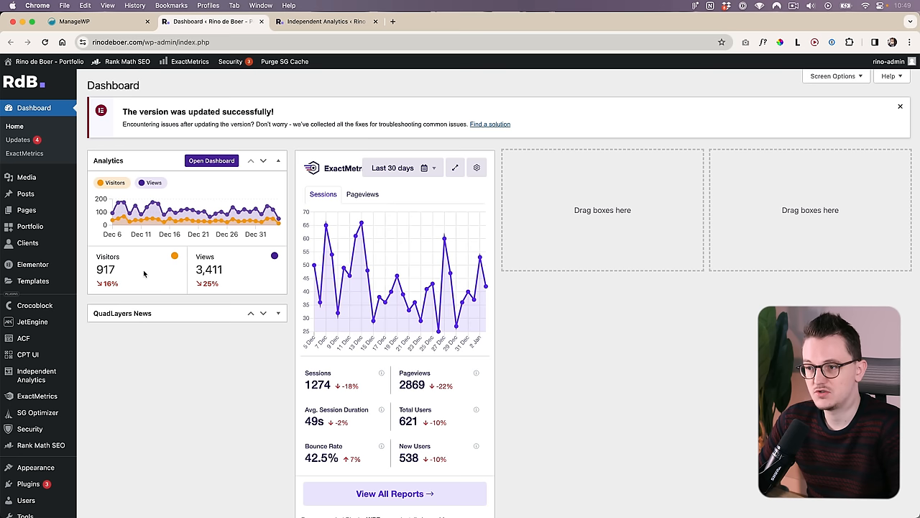
- View the portfolio site's full Independent Analytics report and return to the Dashboard
click(319, 23)
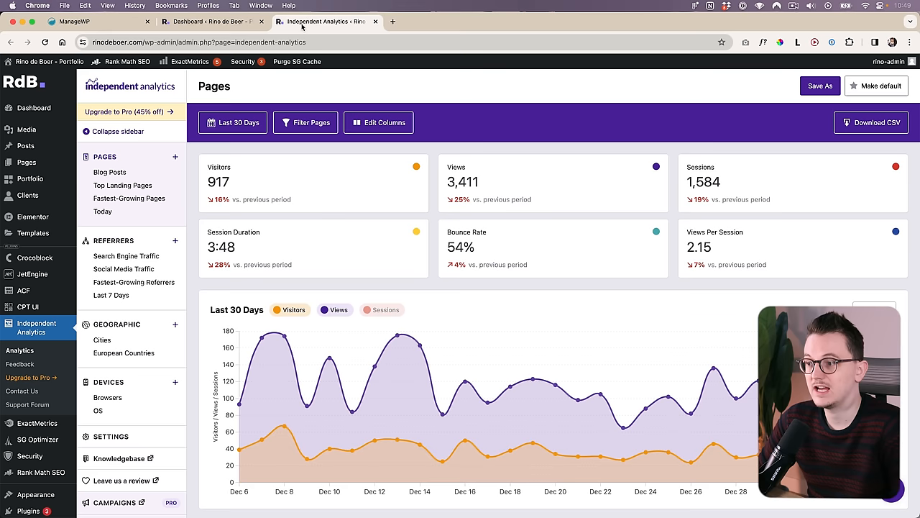
mouse_move(595, 305)
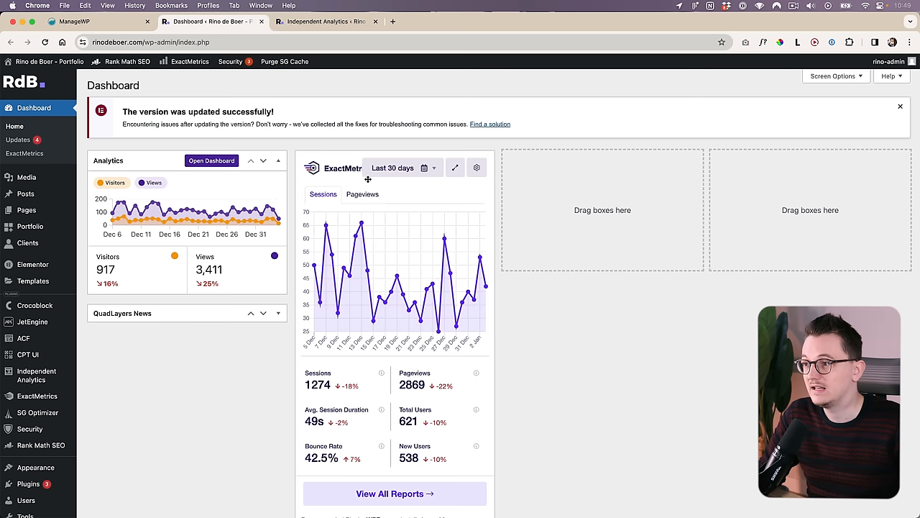
mouse_move(534, 406)
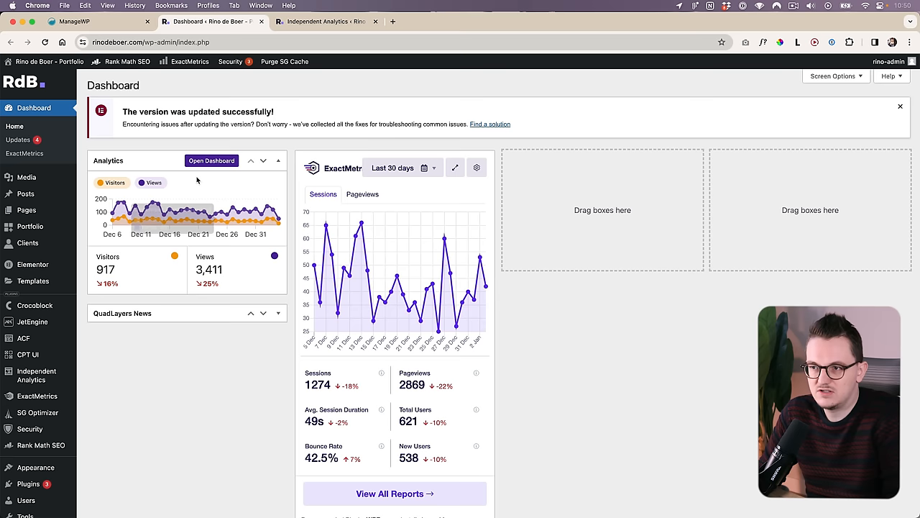
click(324, 23)
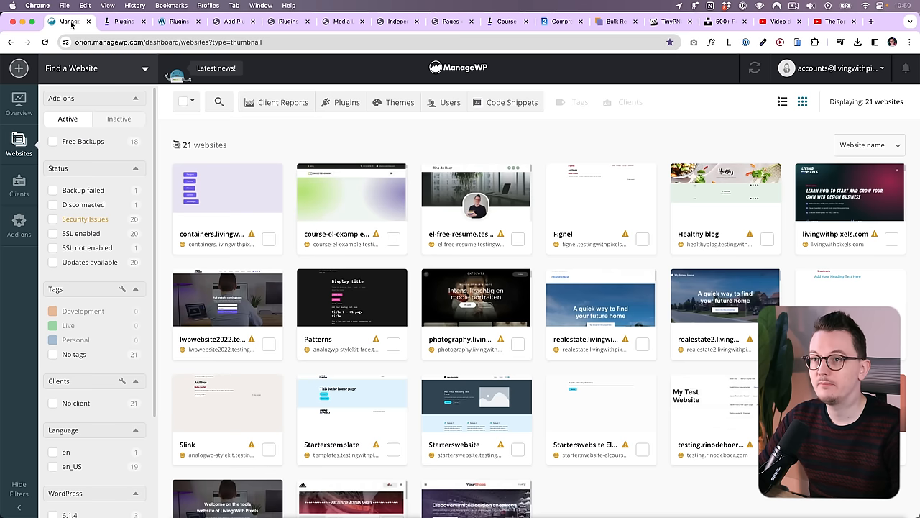
mouse_move(288, 164)
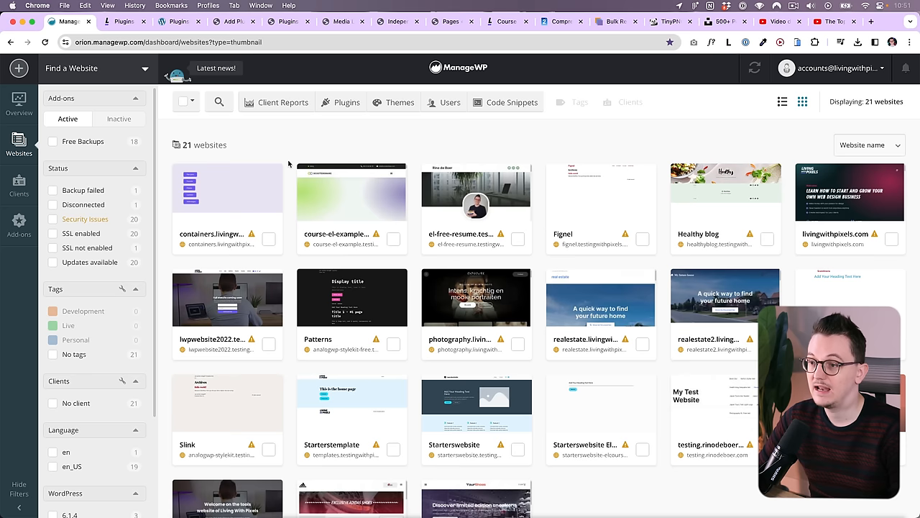
- Bring up the containers site's ManageWP dashboard with its pending updates and backup status
click(227, 190)
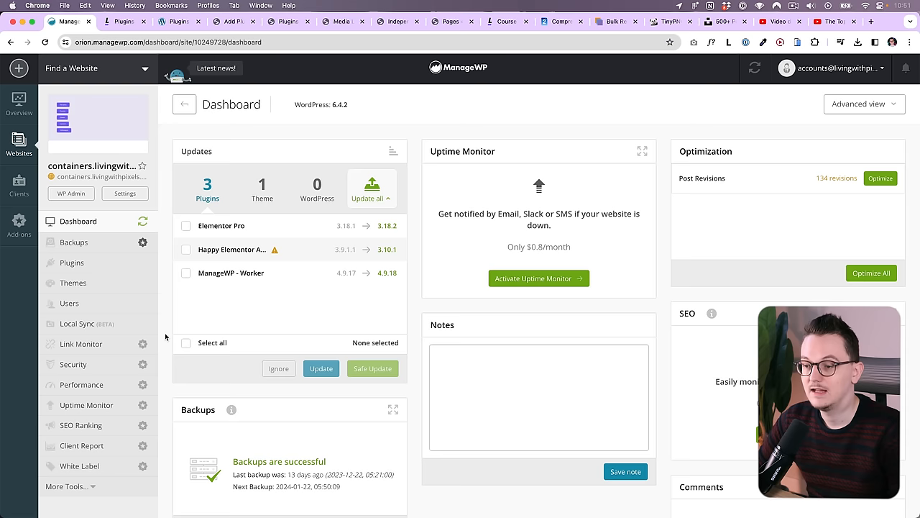
- Enable plugin update scheduling for Monday at 00:00 and save the changes
click(72, 262)
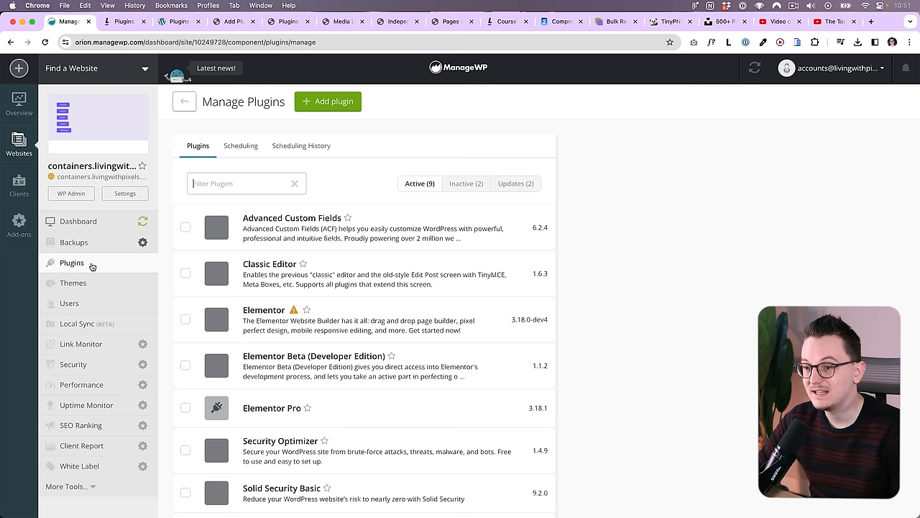
click(240, 145)
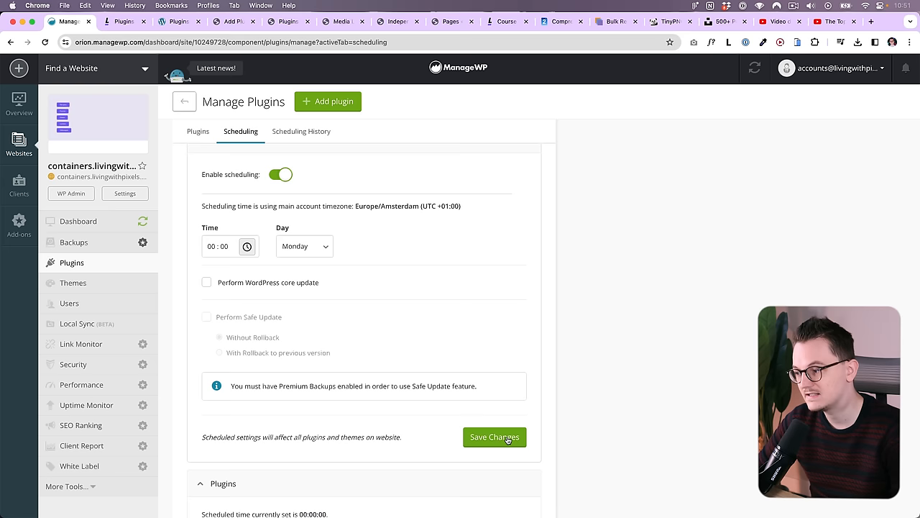
click(494, 437)
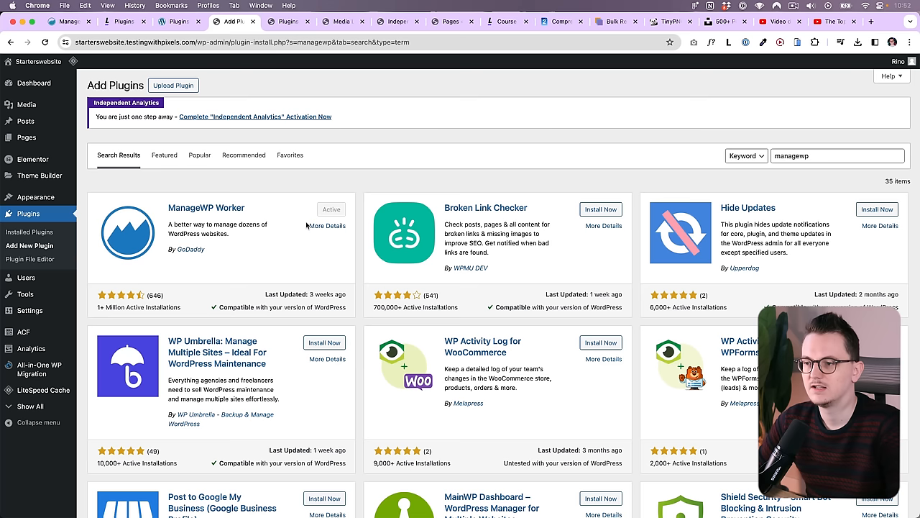
mouse_move(264, 293)
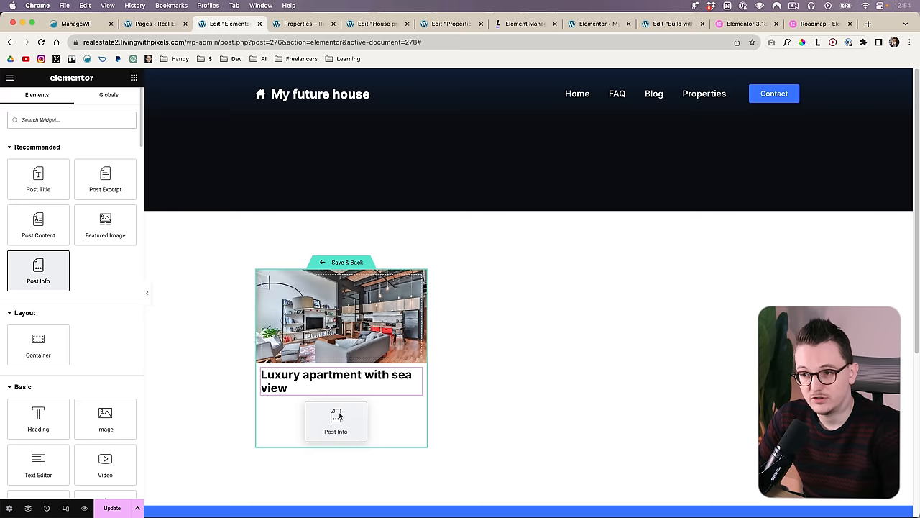
- Drop the Post Info widget into the property card under the post title
click(337, 421)
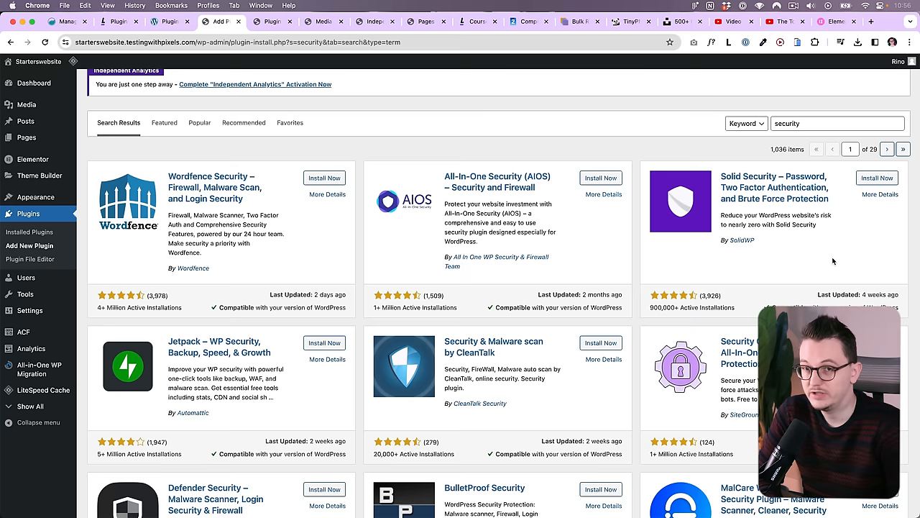
mouse_move(810, 273)
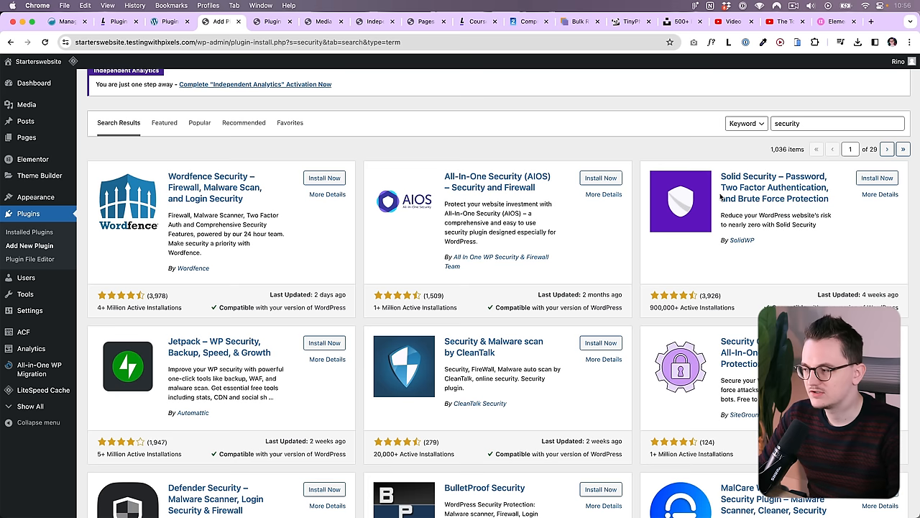
- Scroll the 'security' plugin results past Wordfence to Jetpack, Defender and MalCare
scroll(down, 3)
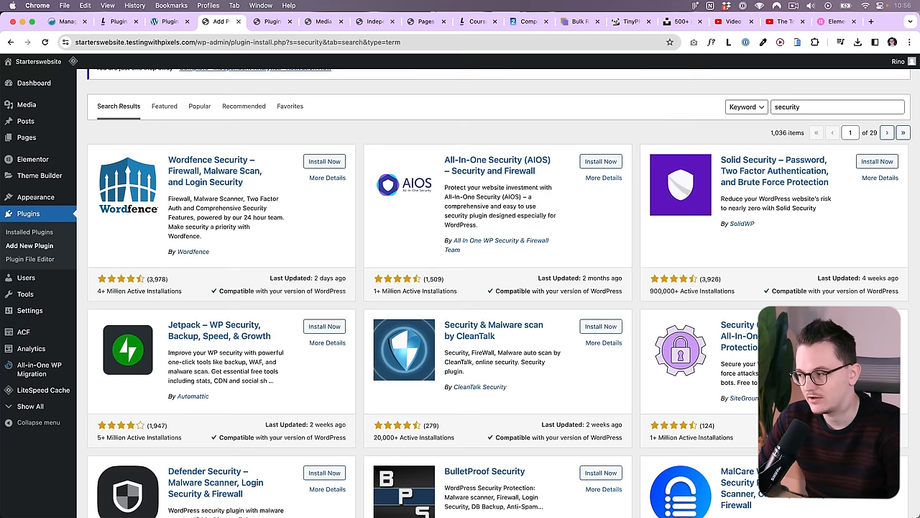
scroll(down, 3)
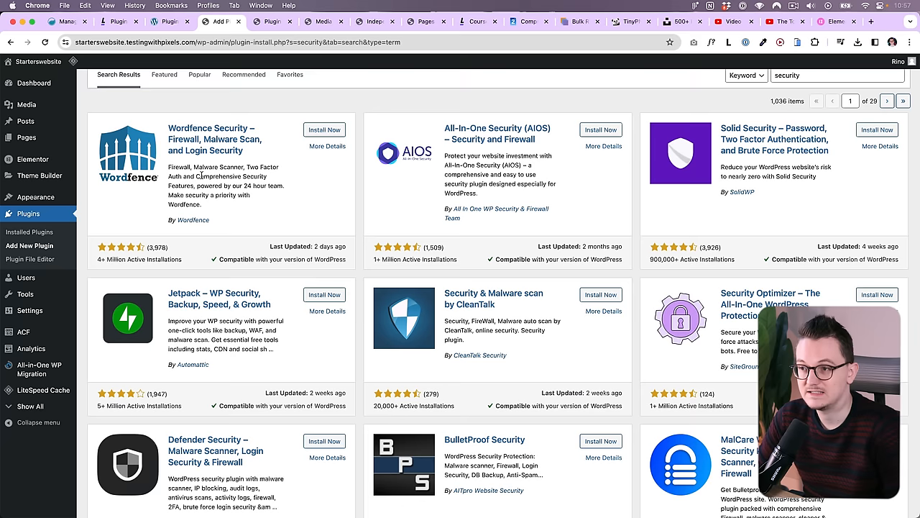
mouse_move(221, 211)
text(cache)
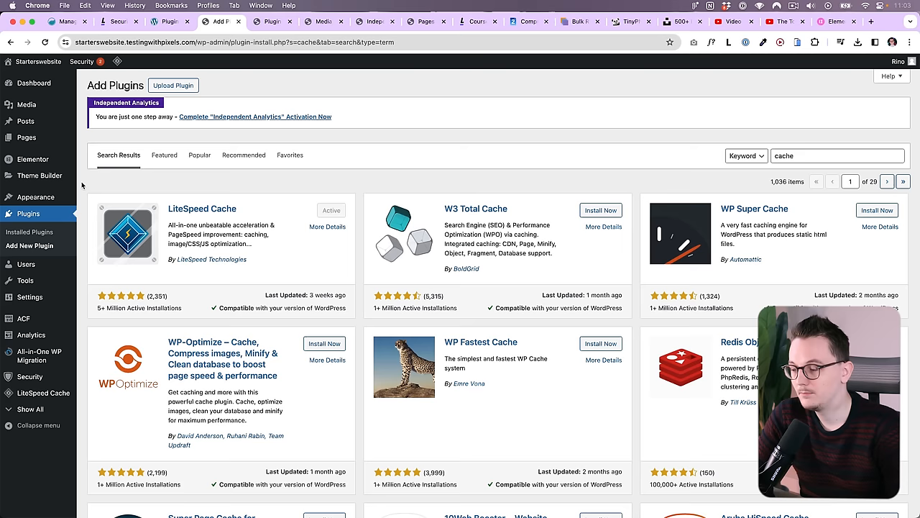
mouse_move(224, 193)
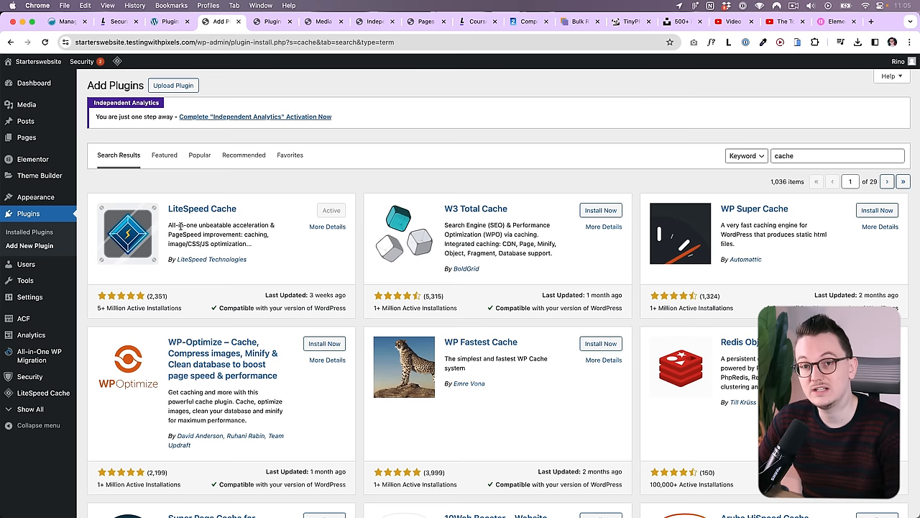
- Search the plugin directory for 'siteground optimizer'
text(siteground optimizer)
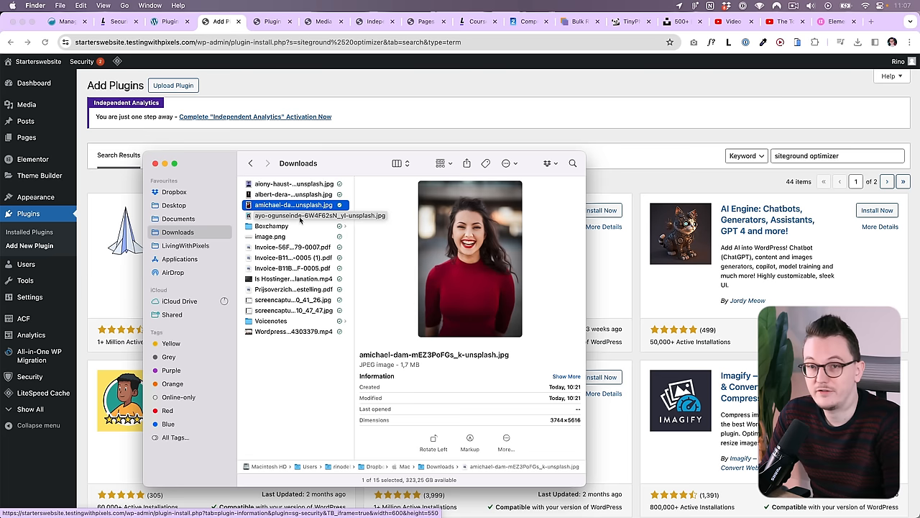
- Compress the photos in img2go as JPGs resized to 25% and start the conversion
click(523, 22)
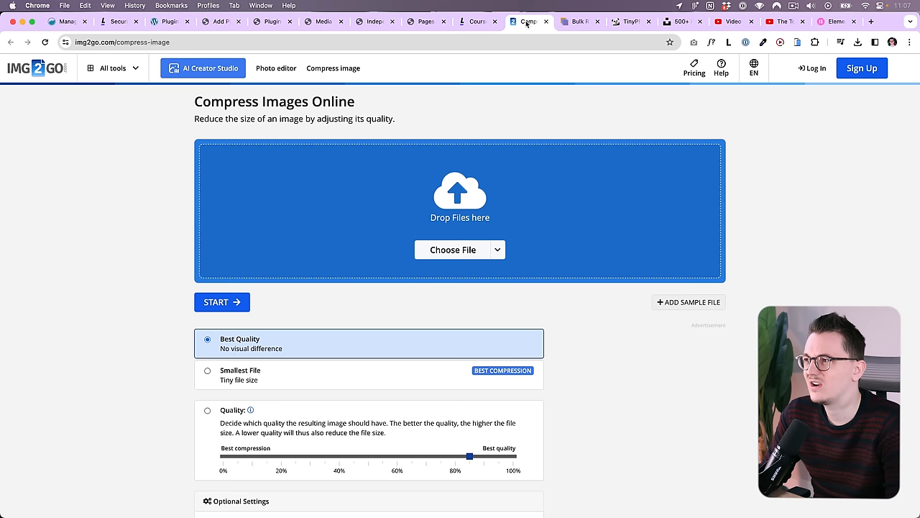
click(452, 250)
text(2)
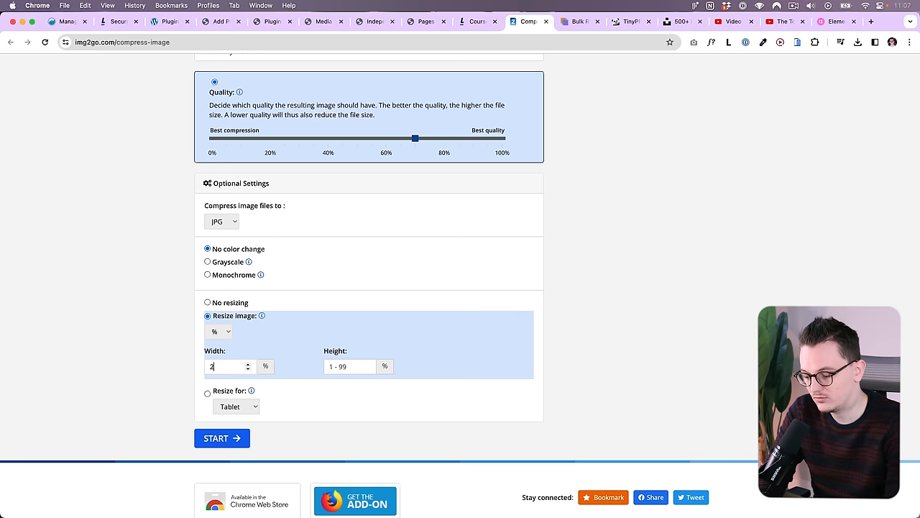
text(5)
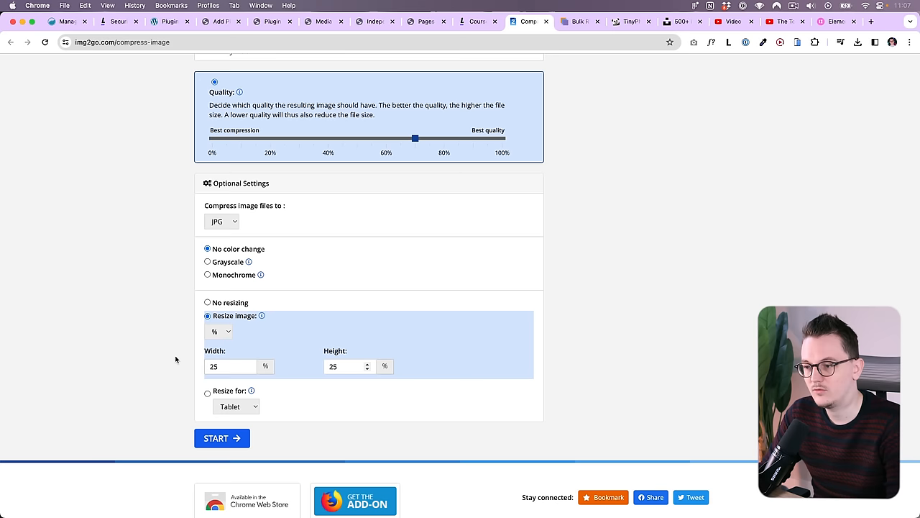
click(221, 437)
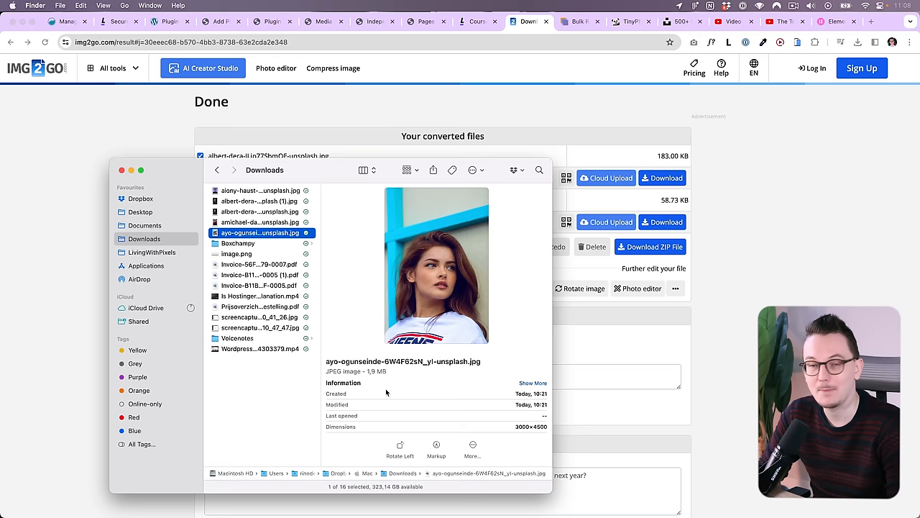
- Switch to the bulkresizephotos.com tab showing its image drop area
click(583, 22)
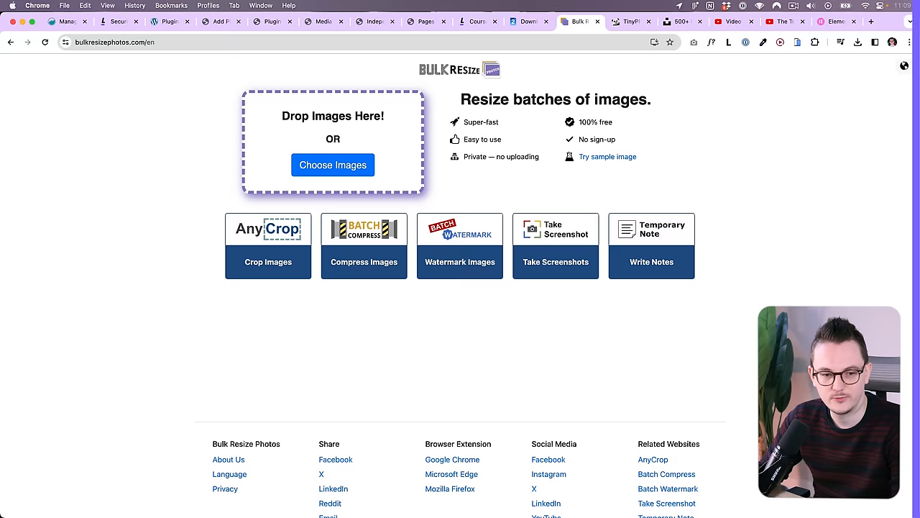
- Return to the WordPress plugin directory and search for 'acf'
click(229, 22)
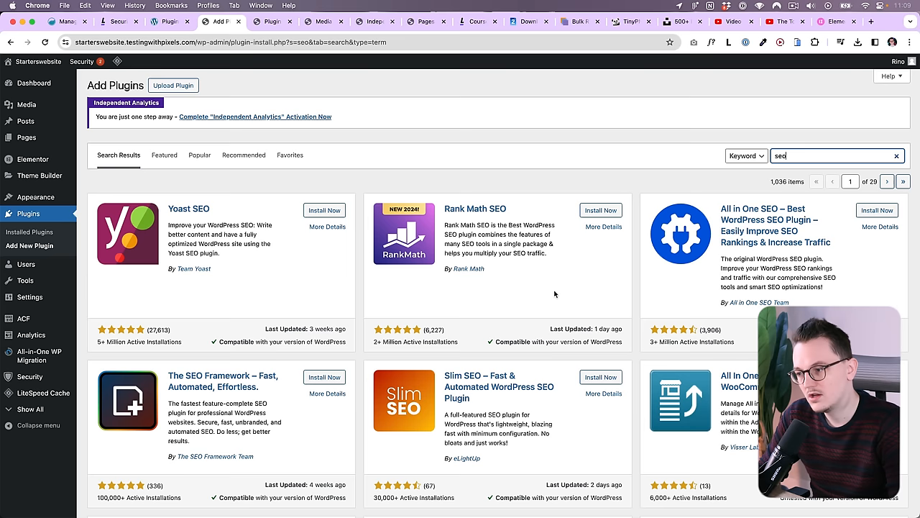
mouse_move(549, 290)
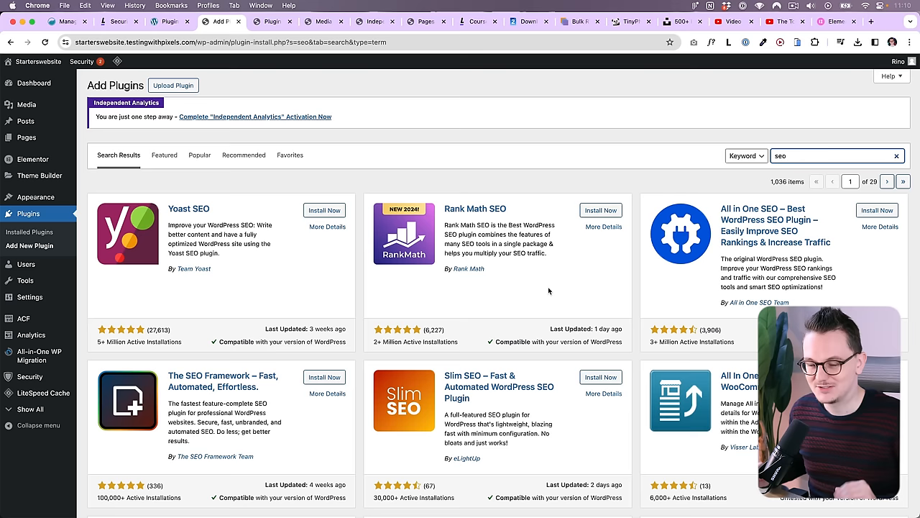
text(acf)
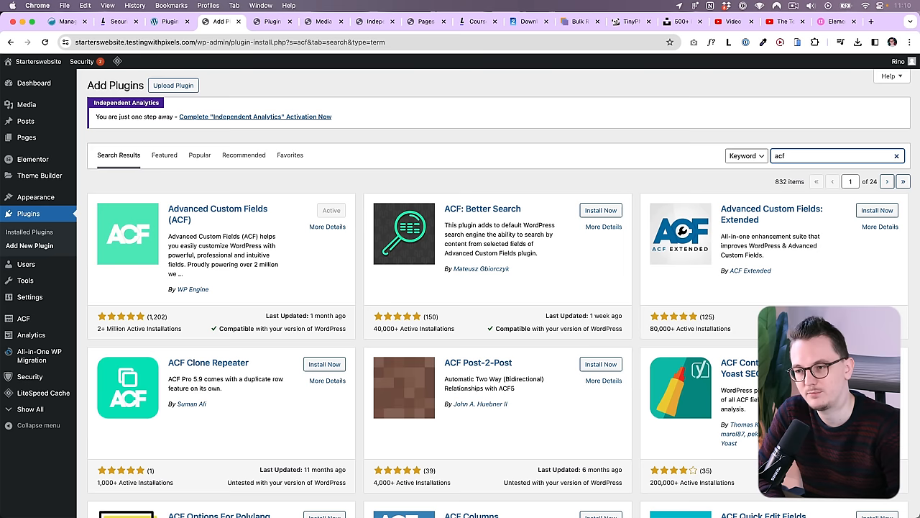
- Replace the plugin search term with 'cpt ui'
click(834, 155)
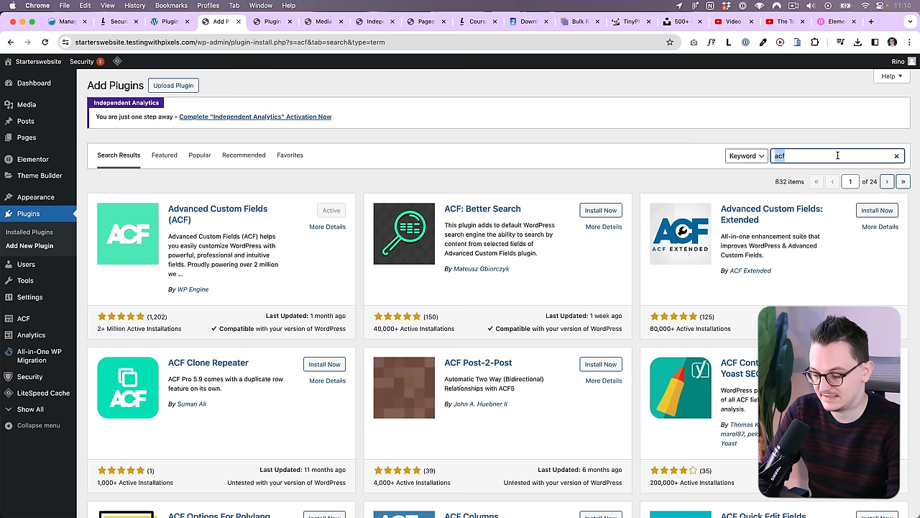
text(cpt ui)
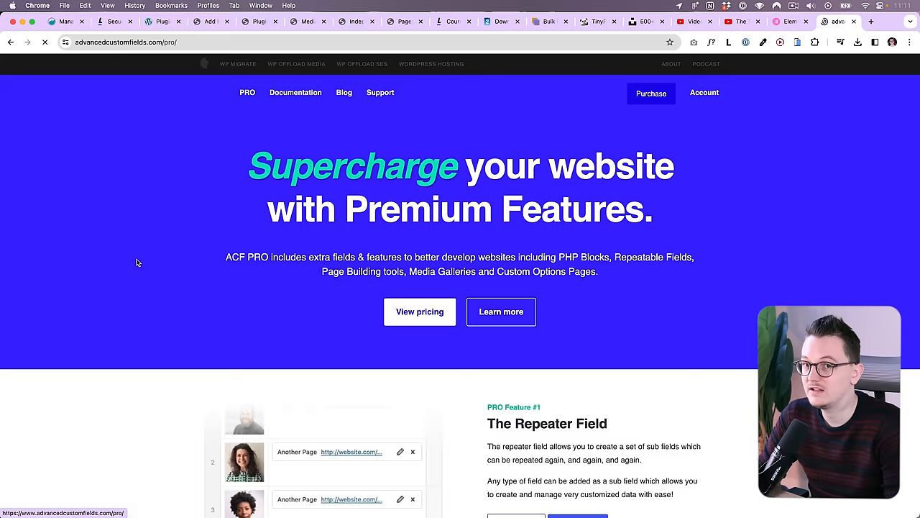
- View the ACF PRO pricing plans, then start a new blank browser tab
click(420, 310)
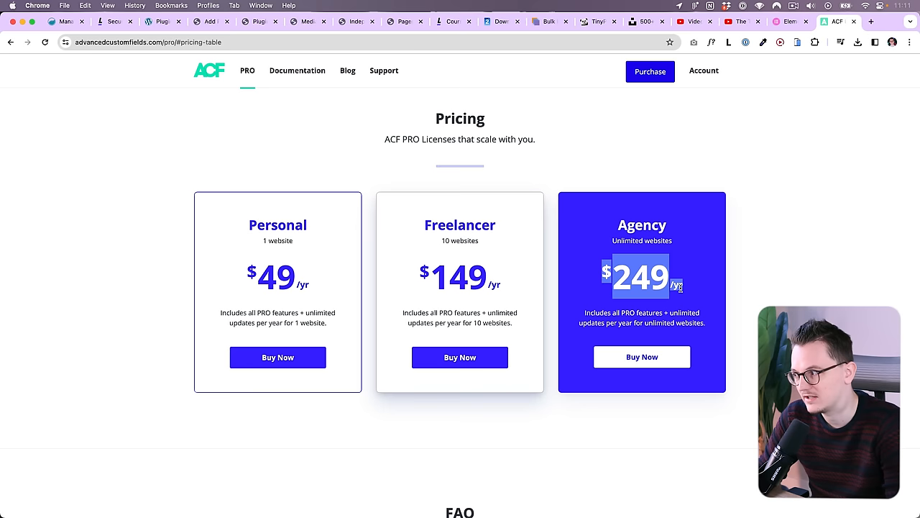
click(869, 23)
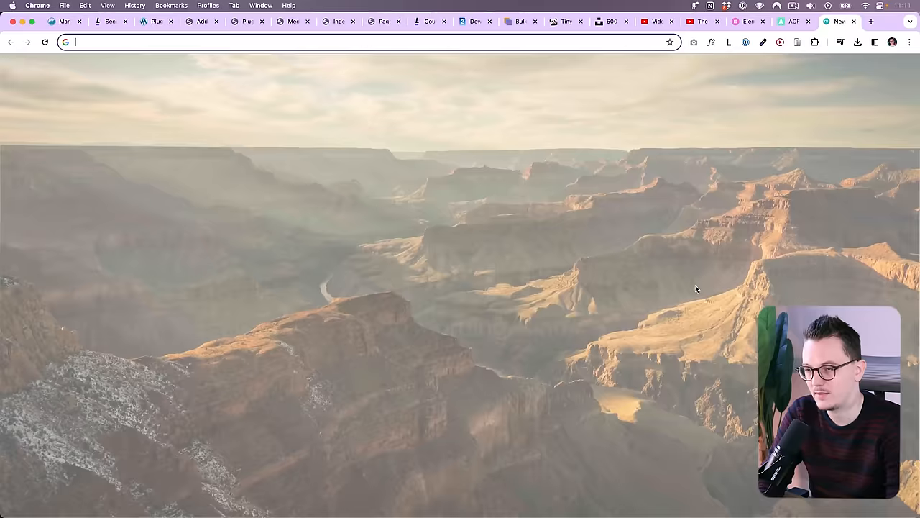
- Visit crocoblock.com, view the subscription pricing and the Products list
text(crocoblock.com/plugins/jetengine/)
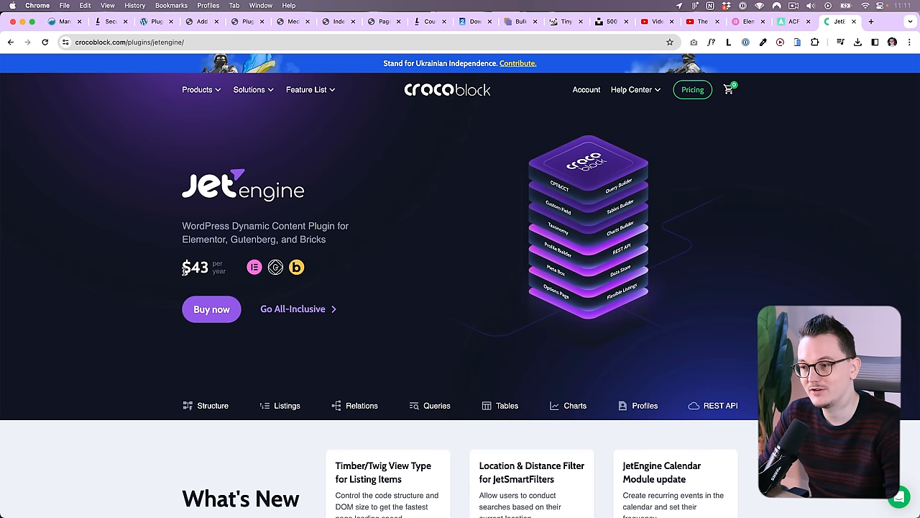
click(693, 89)
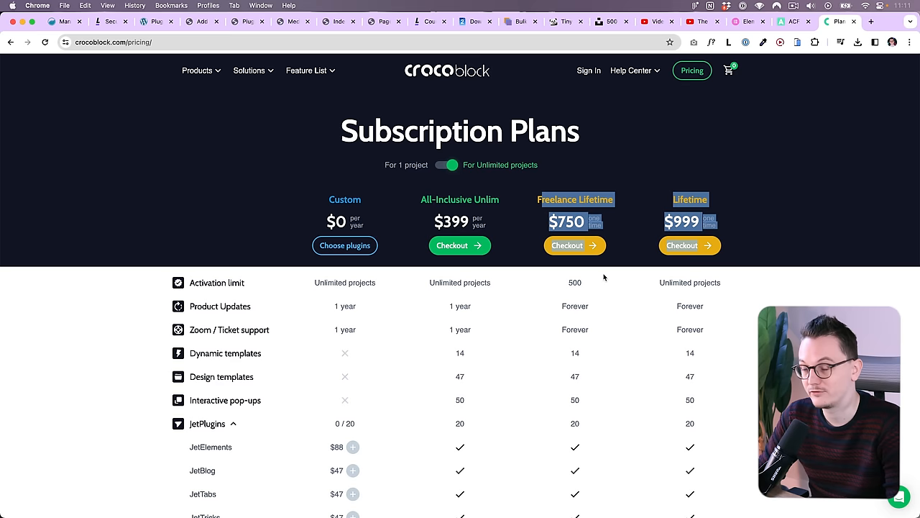
click(197, 69)
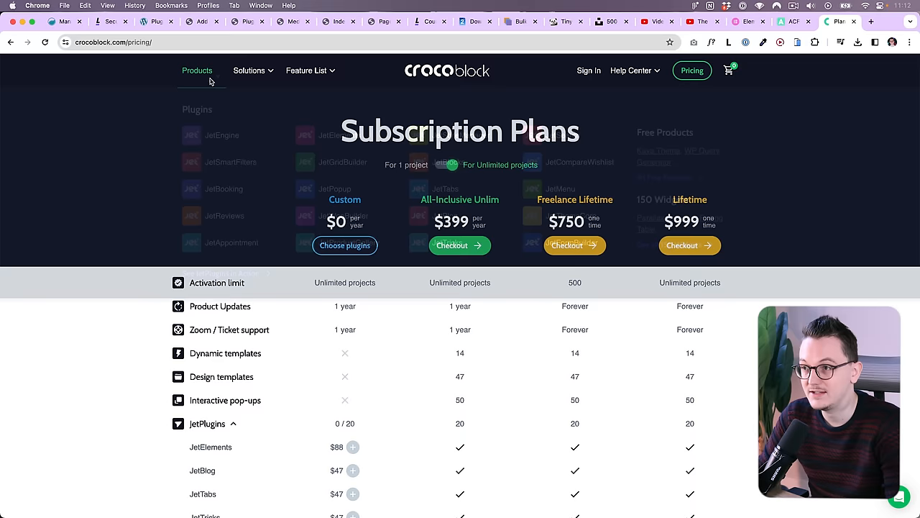
click(197, 69)
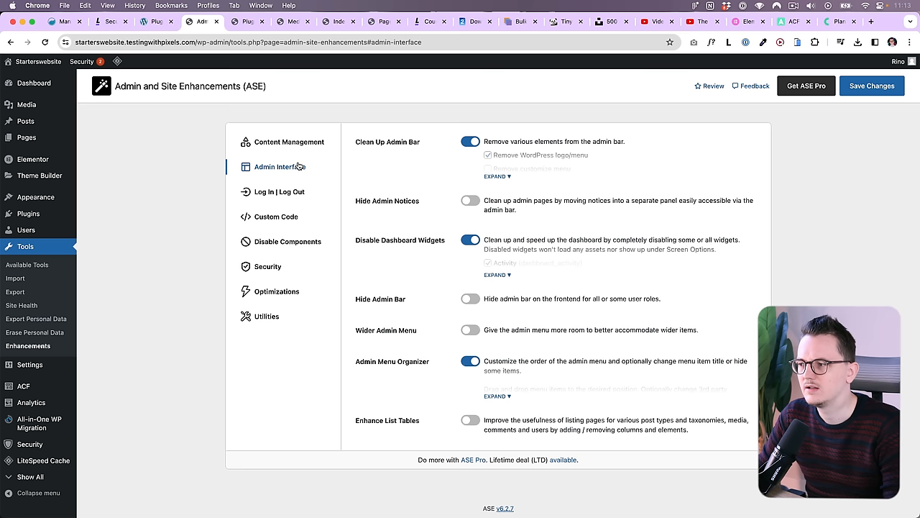
mouse_move(187, 336)
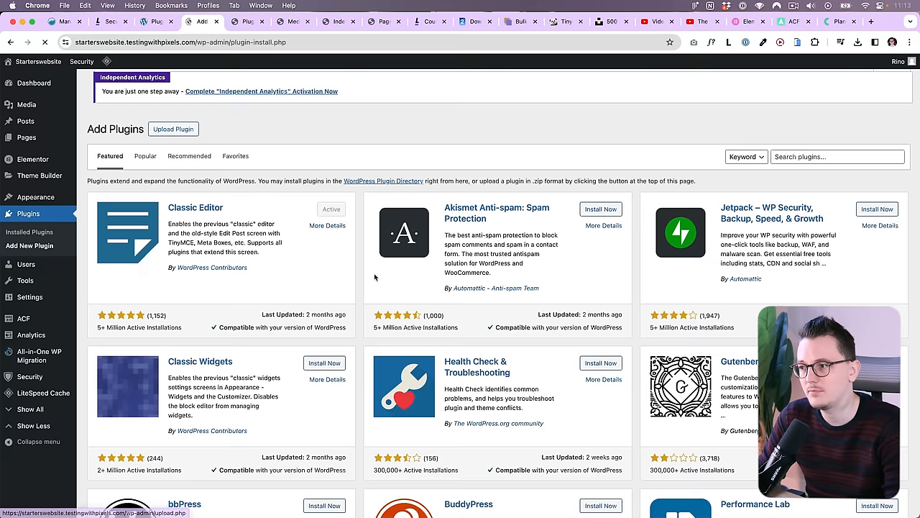
- Search the plugin directory for 'white label cms'
text(white label cms)
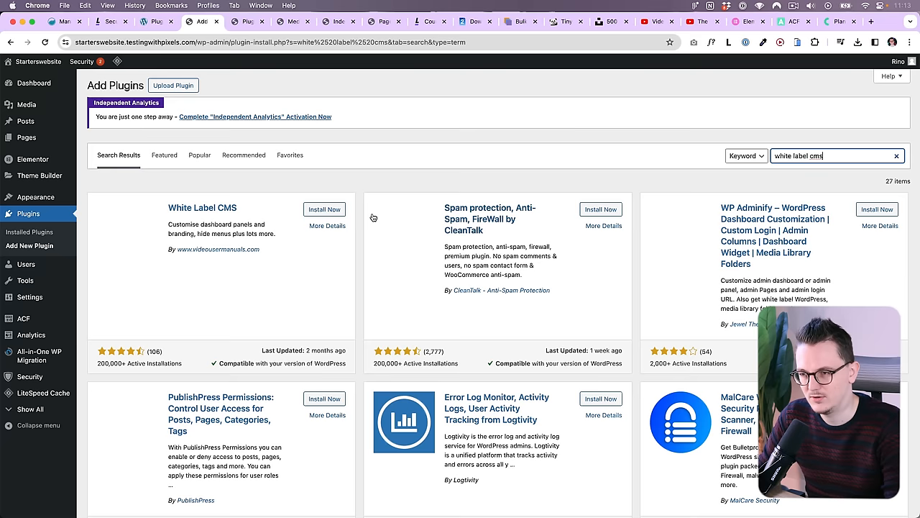